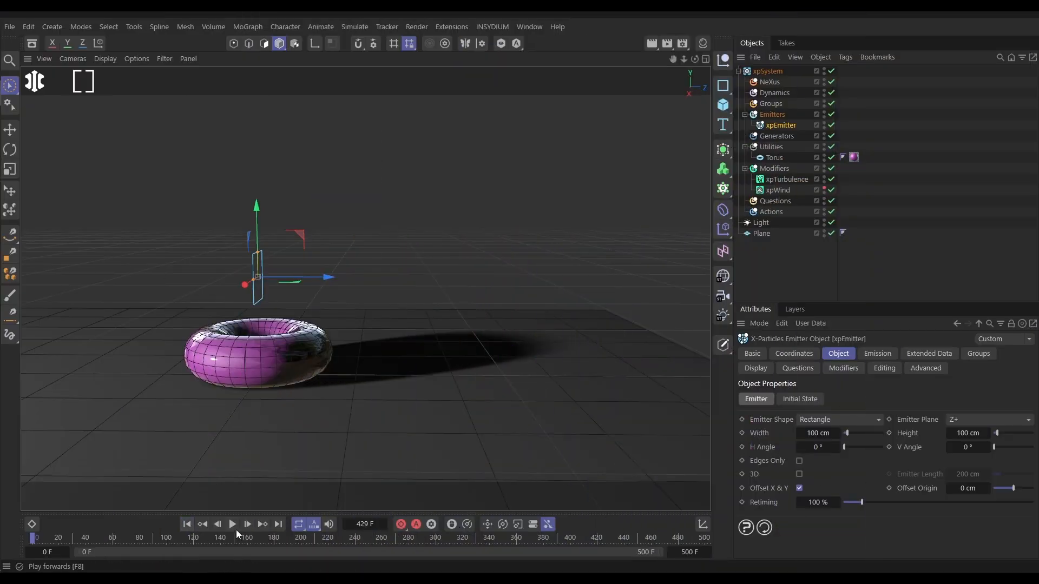
Play the X-Particles simulation so particles spray from the rectangular emitter
{"action": "left_click", "coordinate": [233, 524]}
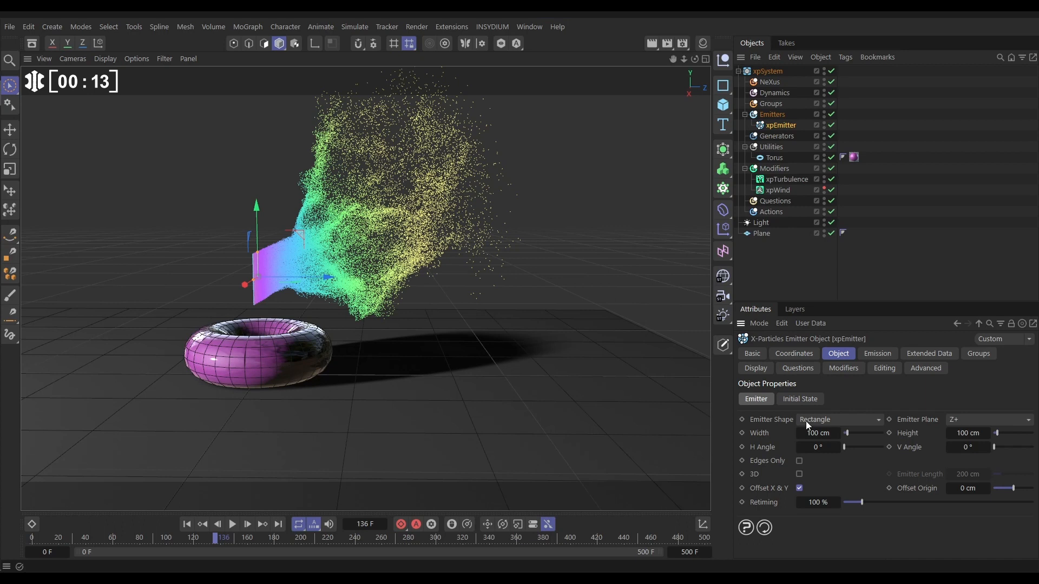
Set the xpEmitter shape to Object using the Torus and replay the emission
{"action": "left_click", "coordinate": [839, 420]}
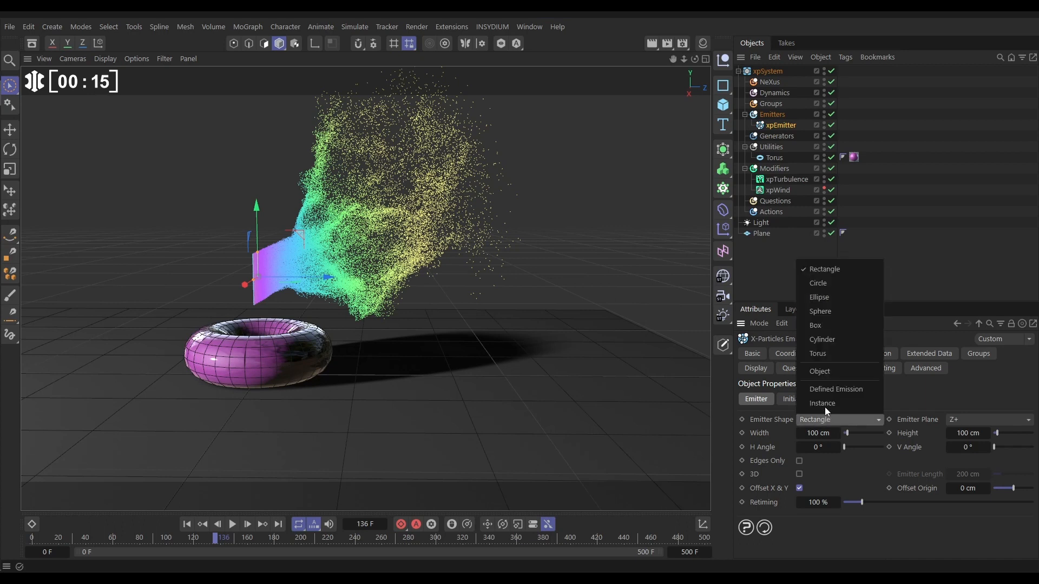
{"action": "left_click", "coordinate": [820, 371]}
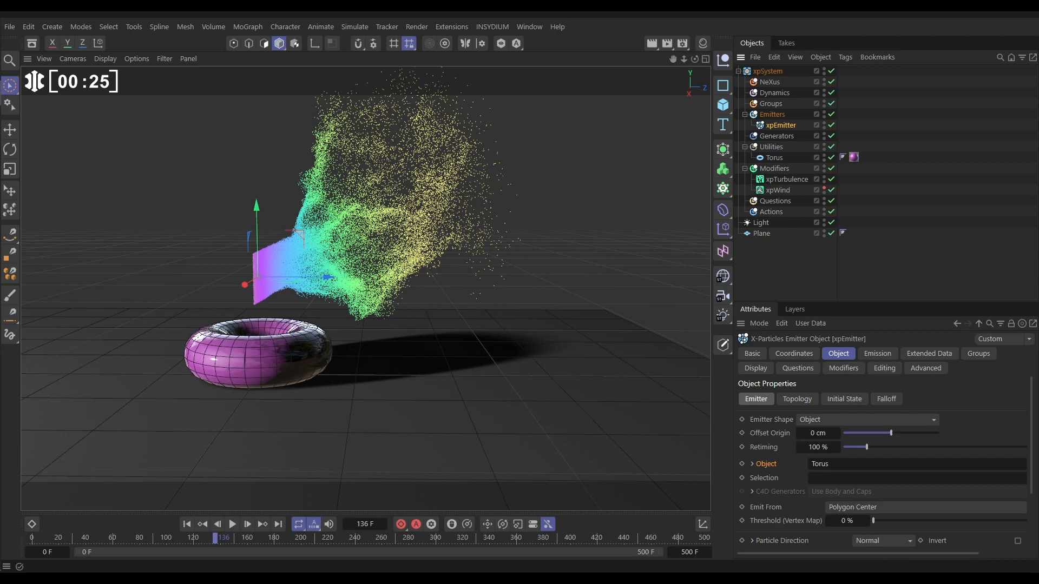
{"action": "left_click", "coordinate": [234, 524]}
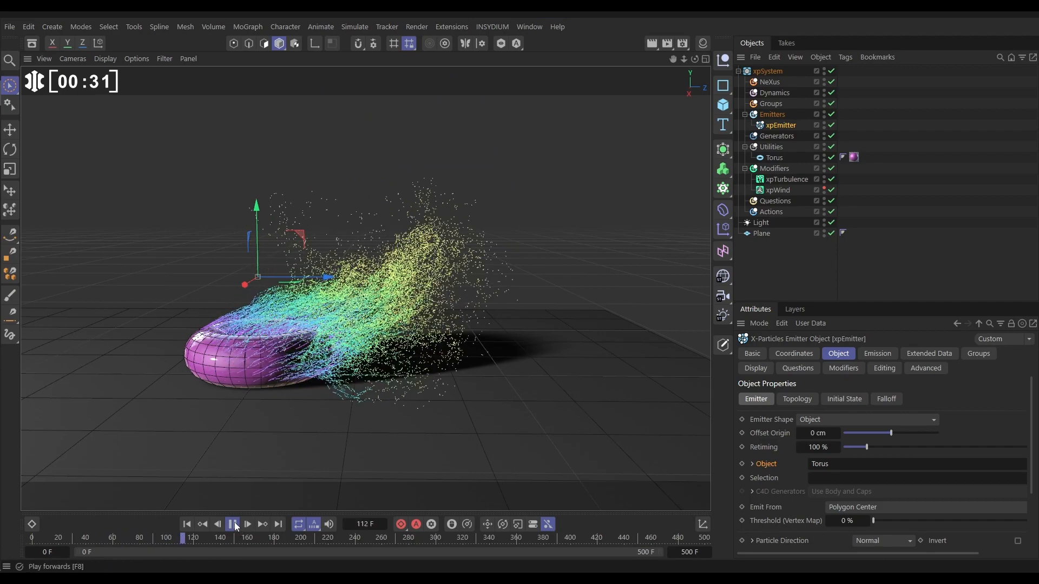
Set Emit From to Polygon Area and replay to see the denser spray across the torus
{"action": "left_click", "coordinate": [234, 524]}
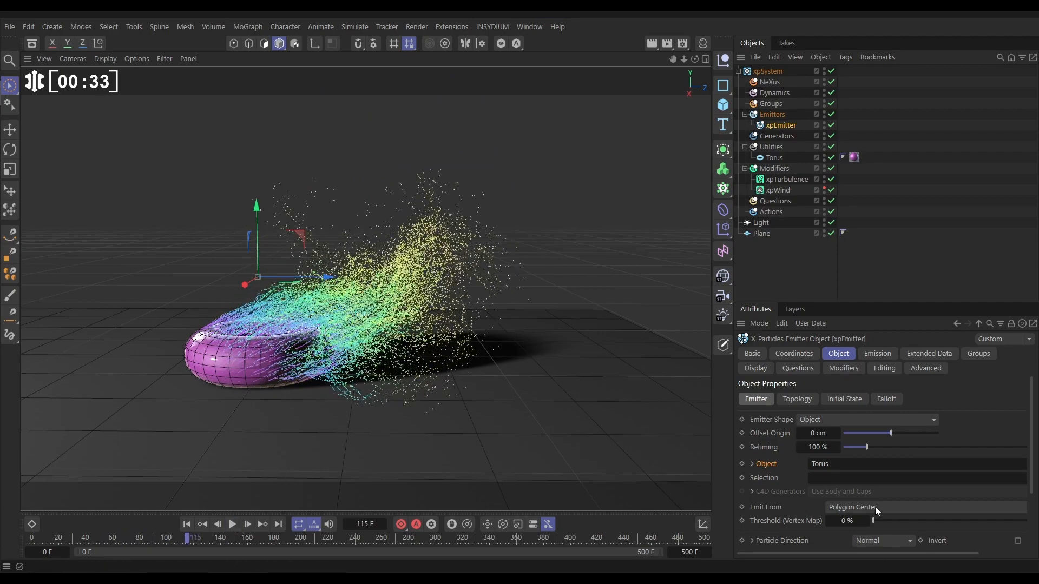
{"action": "left_click", "coordinate": [877, 506]}
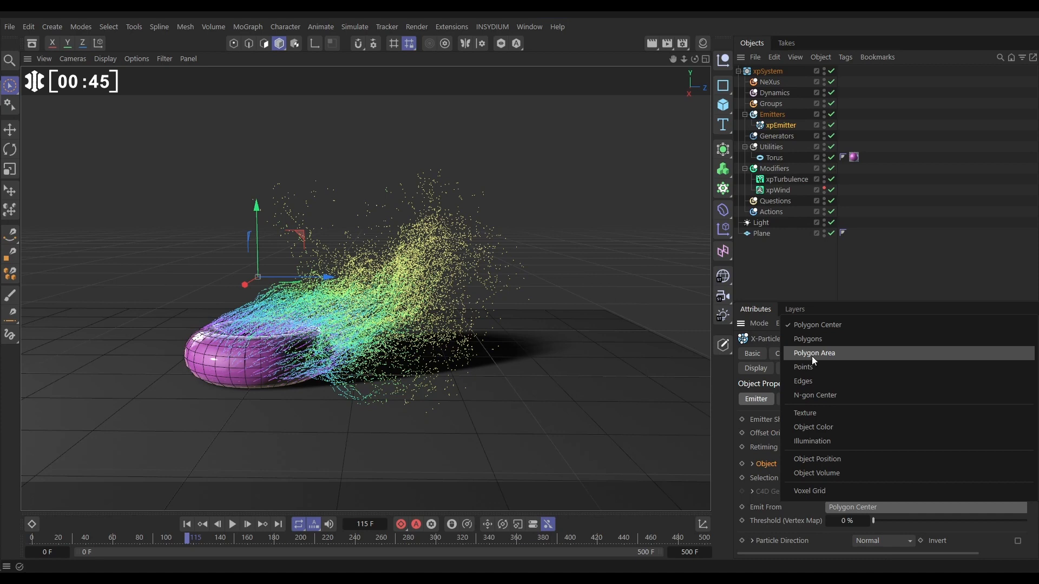
{"action": "left_click", "coordinate": [814, 353]}
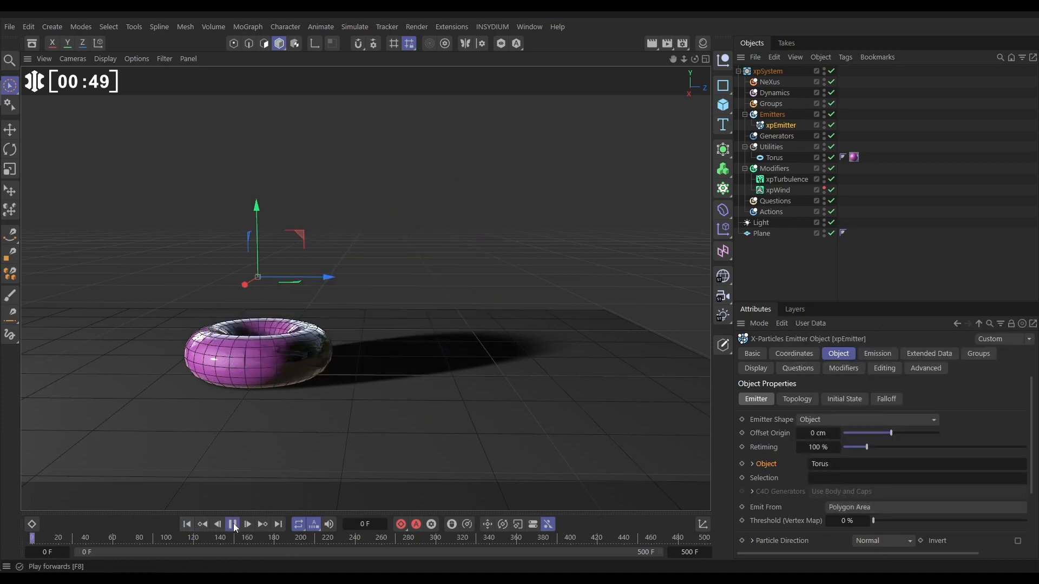
{"action": "left_click", "coordinate": [234, 524]}
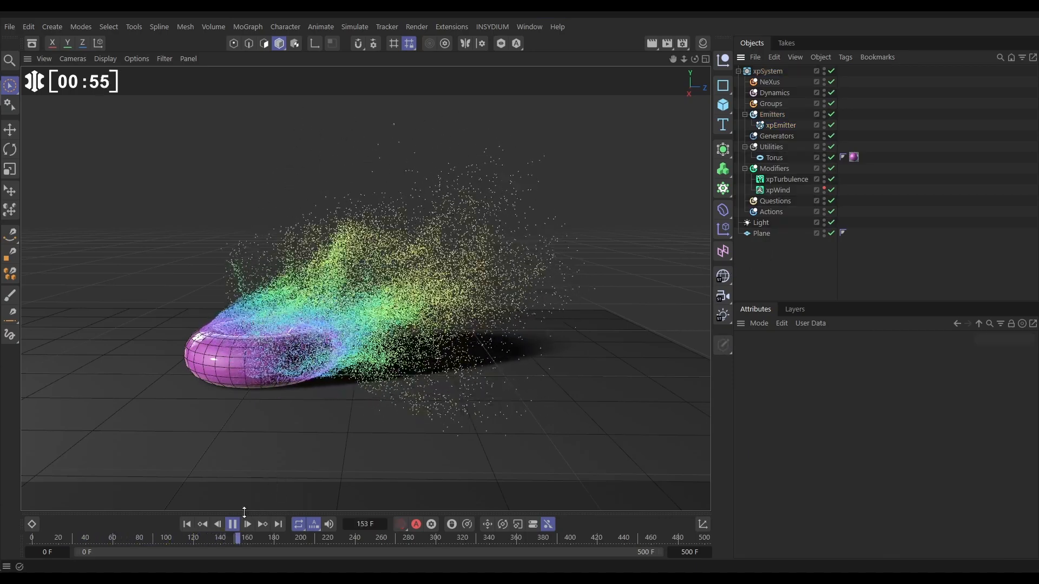
{"action": "left_click", "coordinate": [231, 524]}
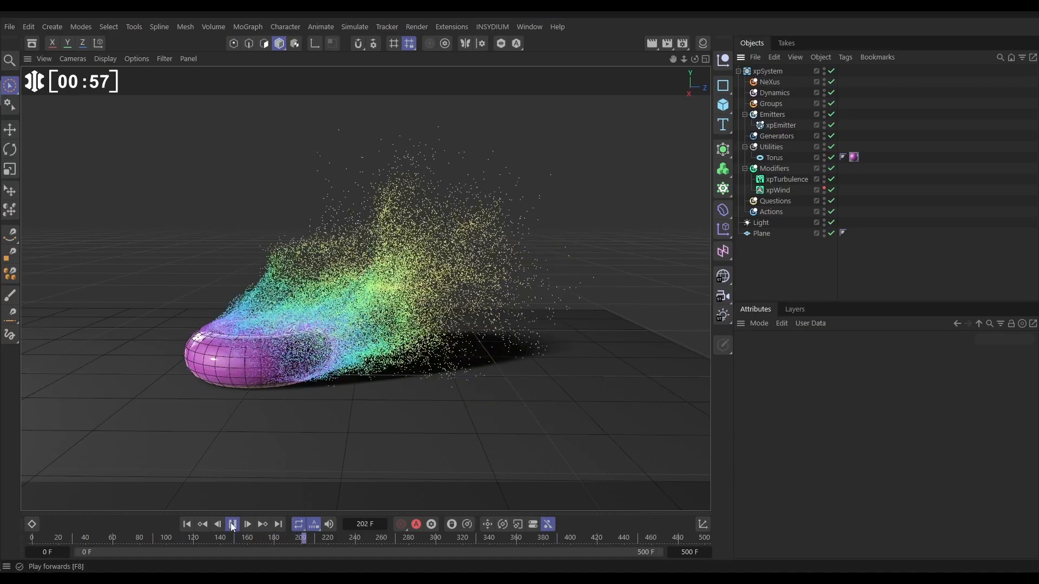
{"action": "left_click", "coordinate": [234, 524]}
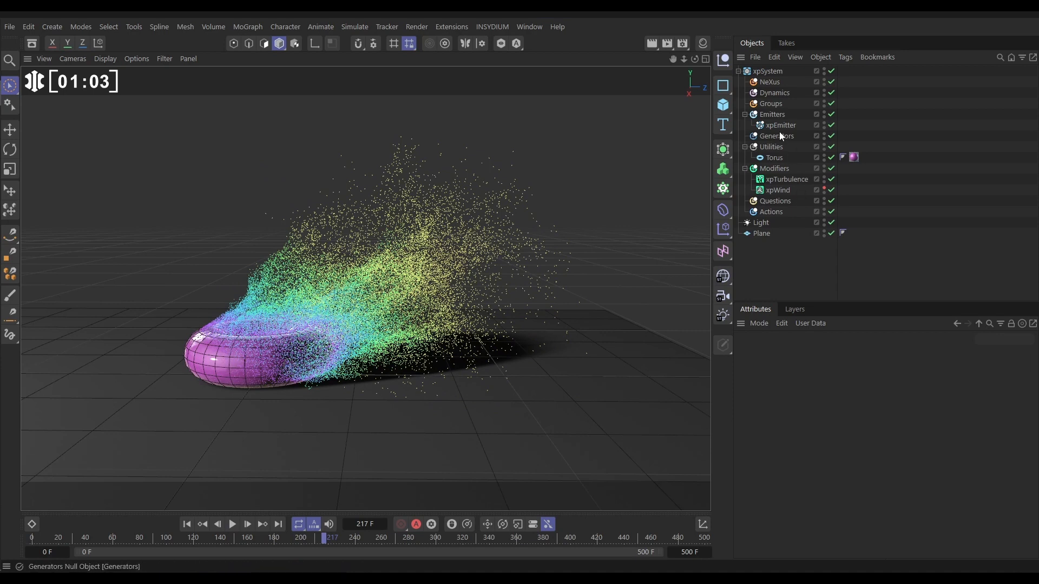
Try a Sphere falloff on the xpEmitter, set it back to Infinite, and replay from the start
{"action": "left_click", "coordinate": [779, 125]}
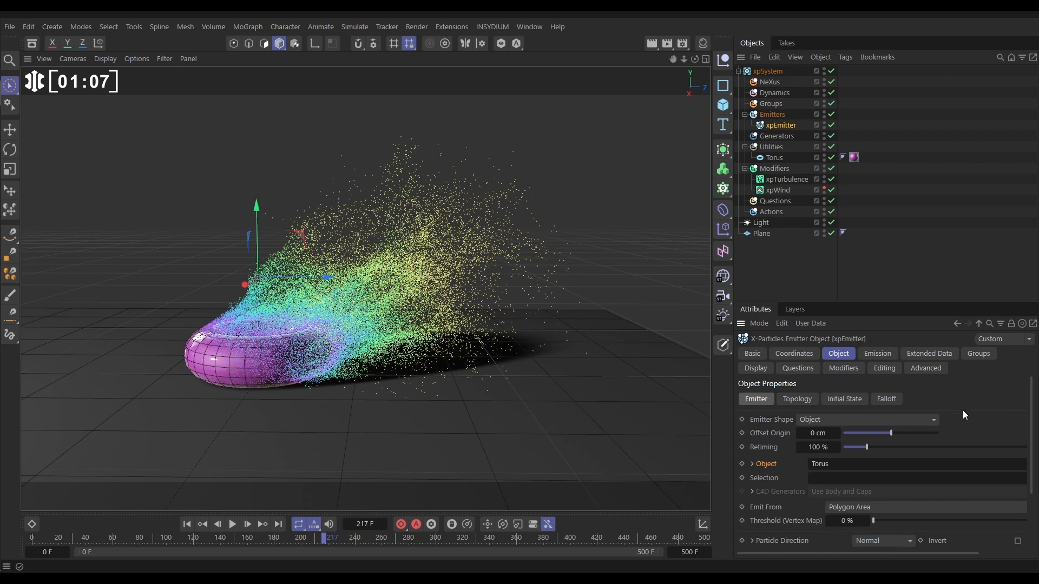
{"action": "left_click", "coordinate": [887, 399]}
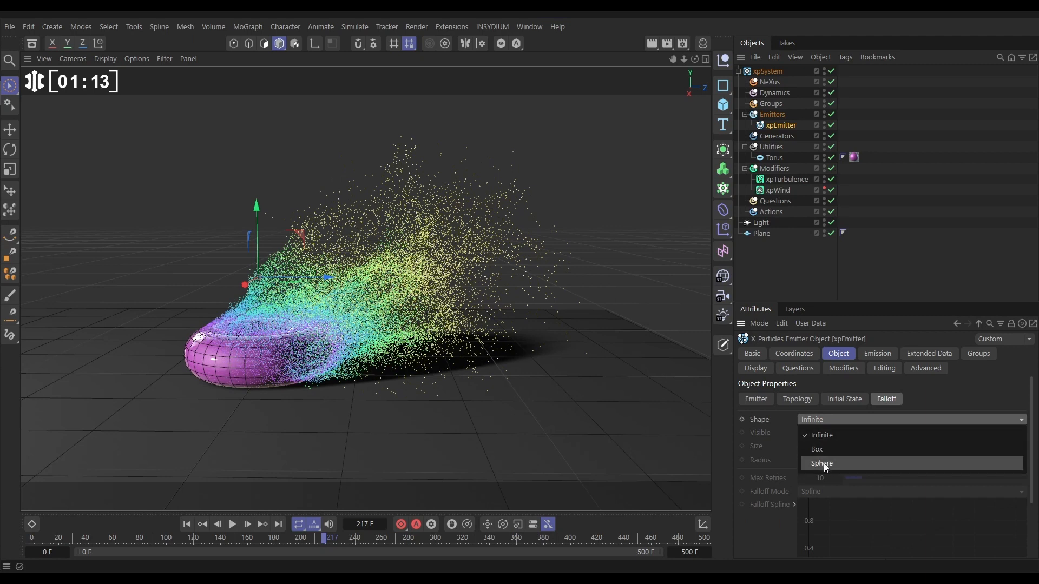
{"action": "left_click", "coordinate": [822, 463]}
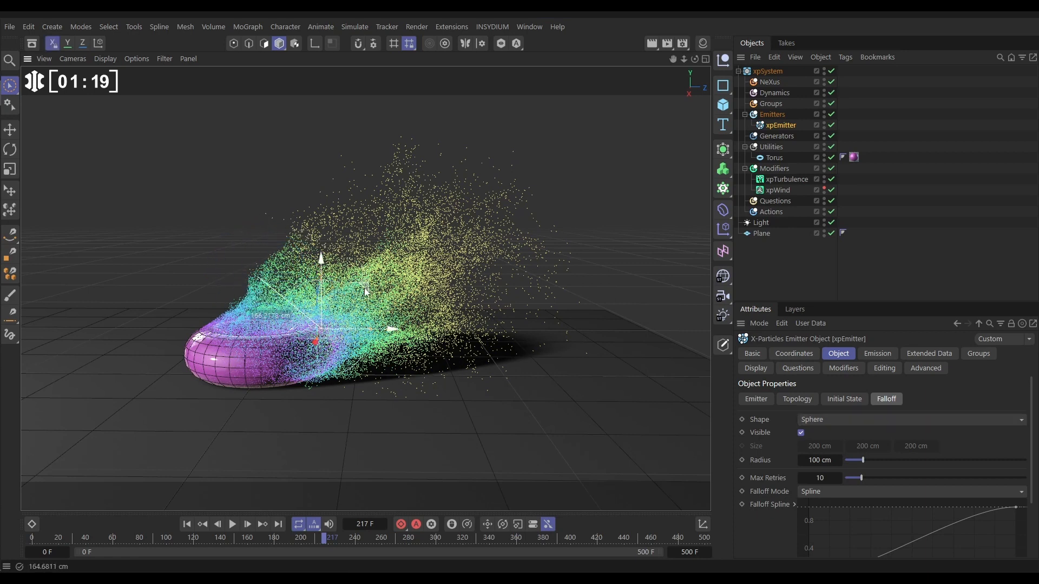
{"action": "left_click", "coordinate": [233, 524]}
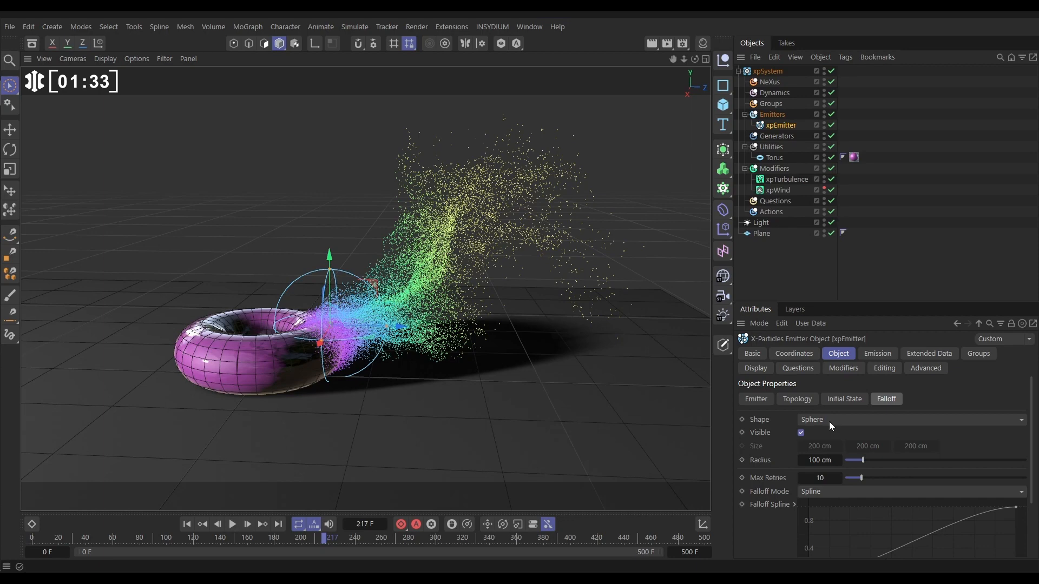
{"action": "left_click", "coordinate": [912, 420]}
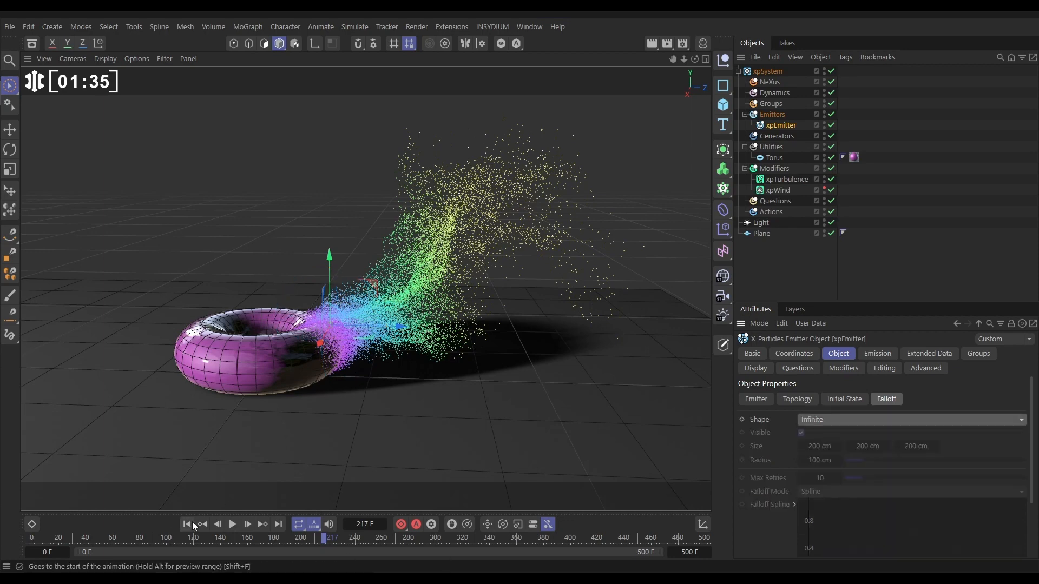
{"action": "left_click", "coordinate": [233, 524]}
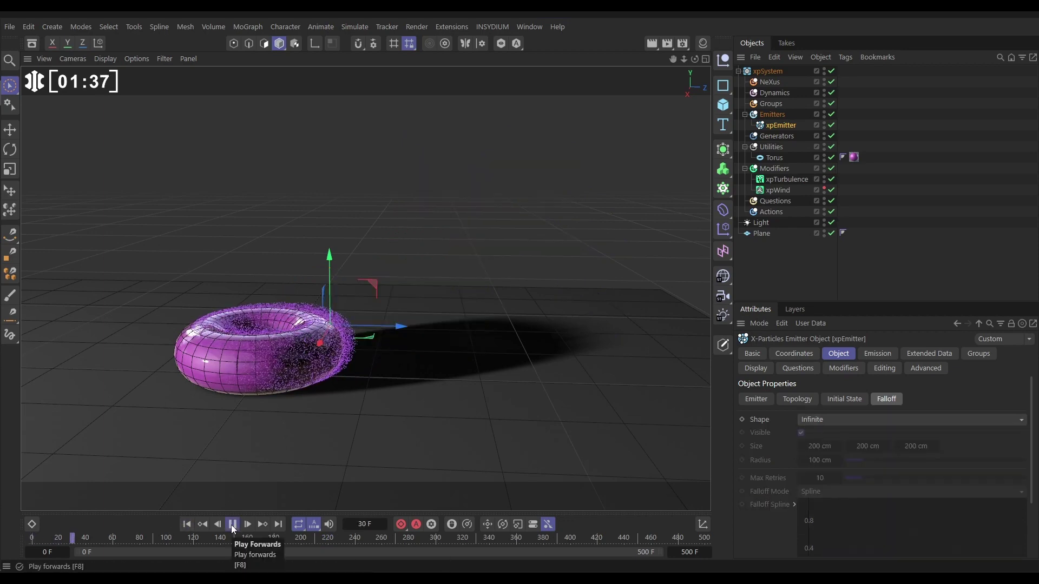
{"action": "left_click", "coordinate": [231, 523]}
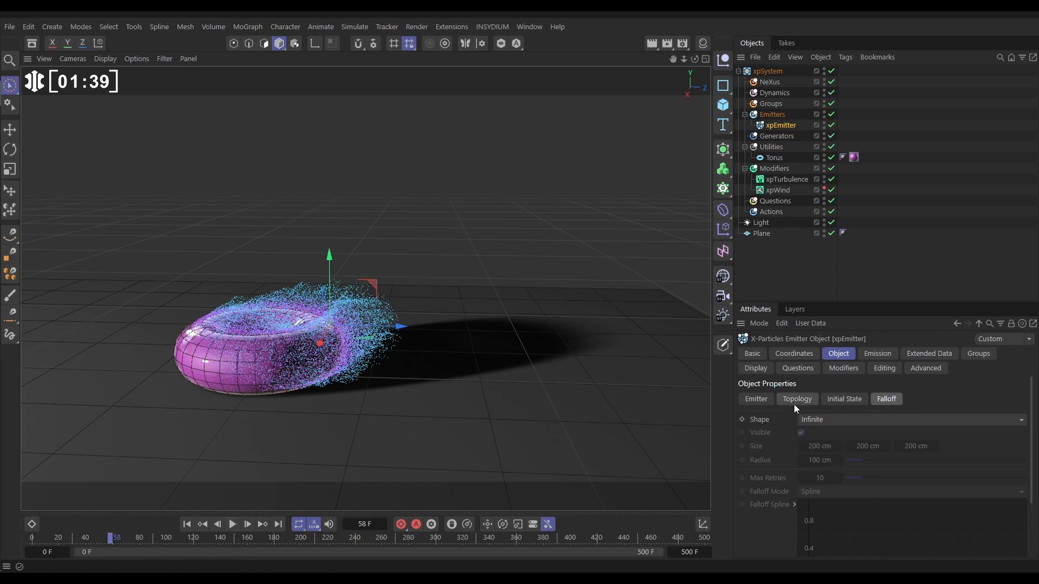
Enable Use Height in Topology, 0 to 50 cm, and select the Torus object
{"action": "left_click", "coordinate": [796, 398]}
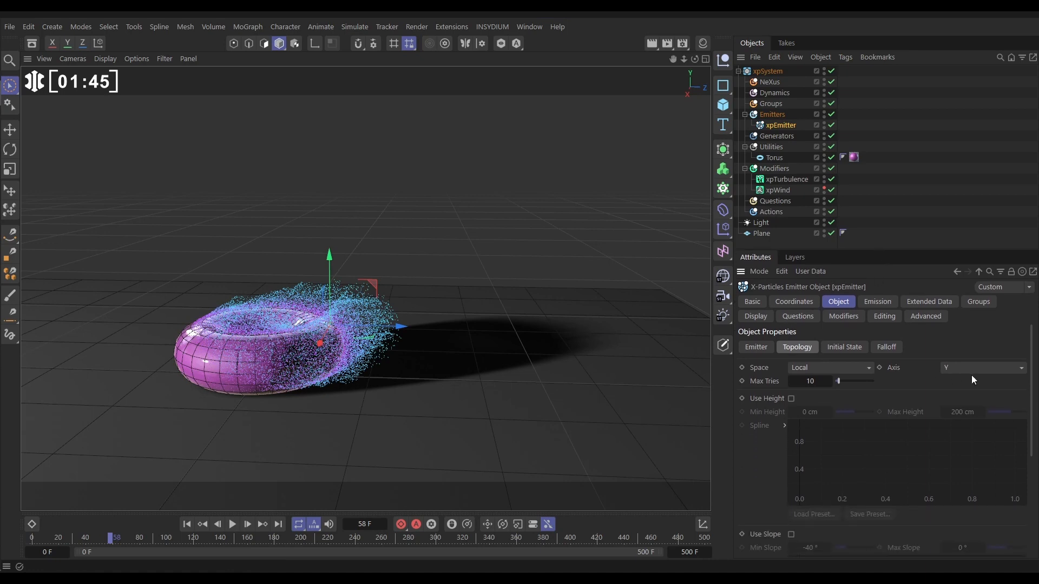
{"action": "scroll", "scroll_direction": "down", "scroll_amount": 3}
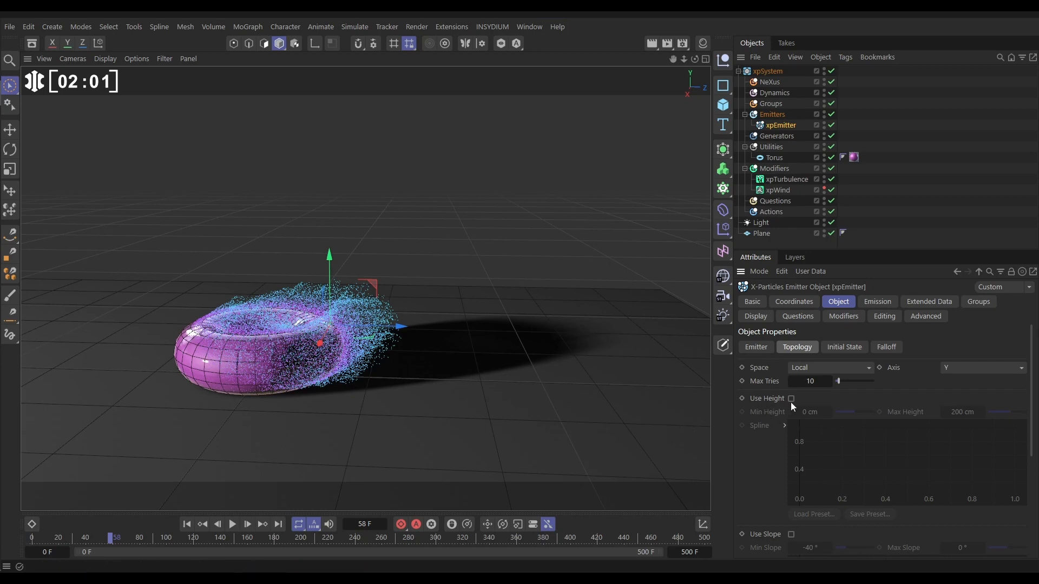
{"action": "left_click", "coordinate": [792, 399]}
{"action": "type", "text": "50"}
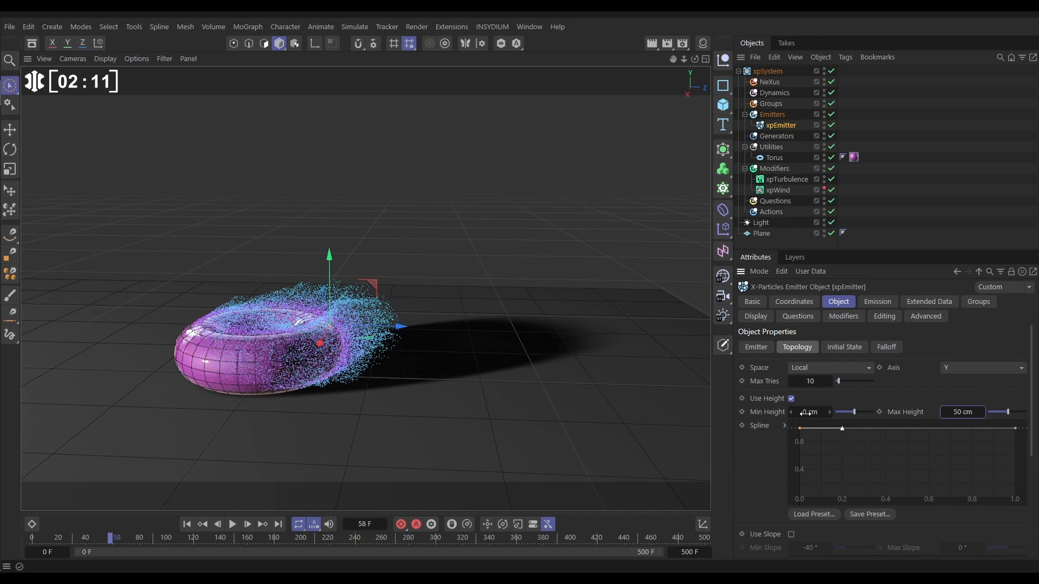
{"action": "left_click", "coordinate": [774, 158]}
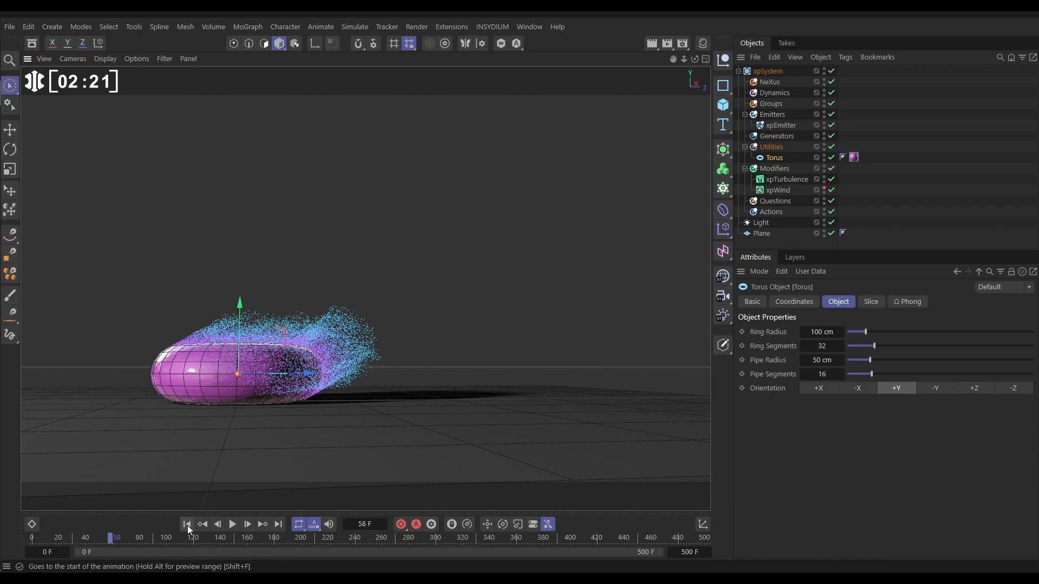
Replay and pause the simulation, then hide the Torus so only particles show
{"action": "left_click", "coordinate": [232, 524]}
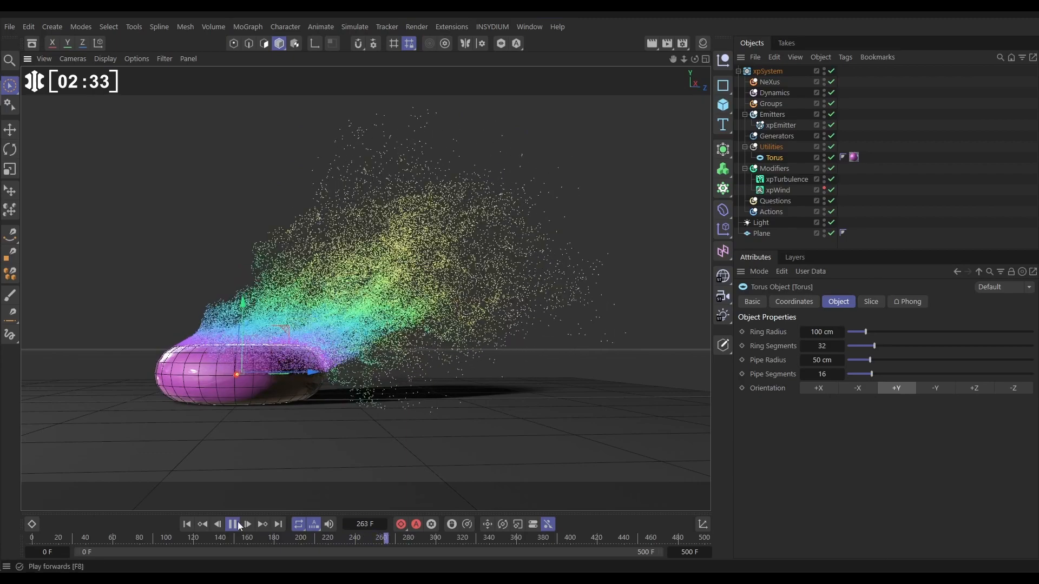
{"action": "left_click", "coordinate": [232, 524]}
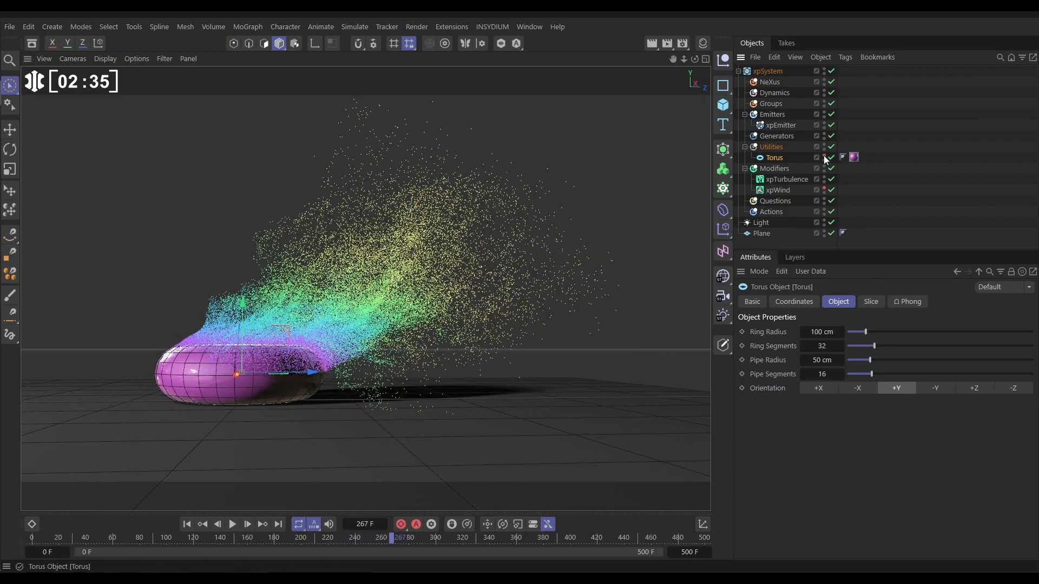
{"action": "left_click", "coordinate": [781, 125]}
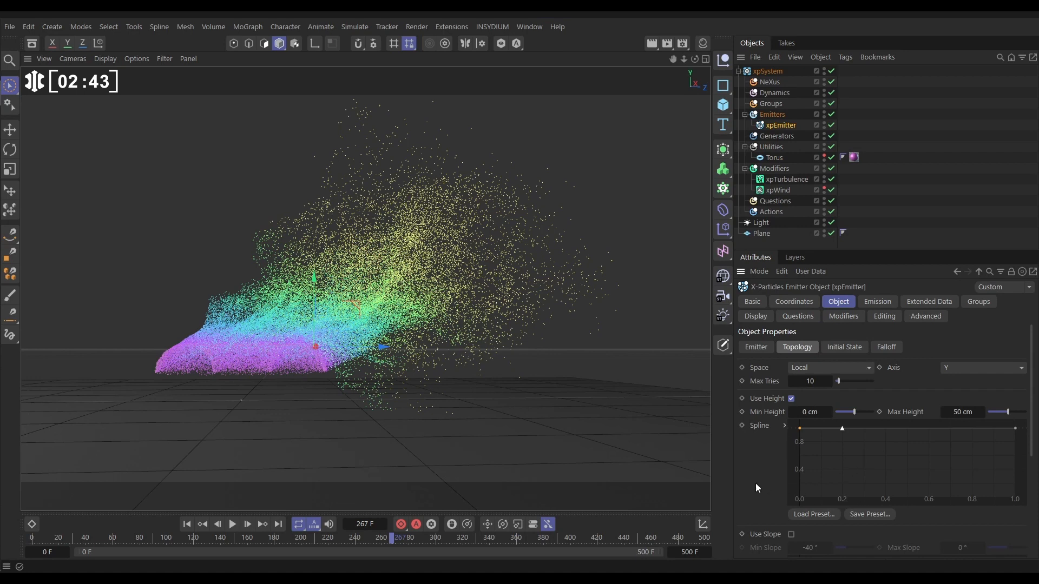
Replay the emission and reshape the height spline so emission ramps toward the top
{"action": "left_click", "coordinate": [232, 523]}
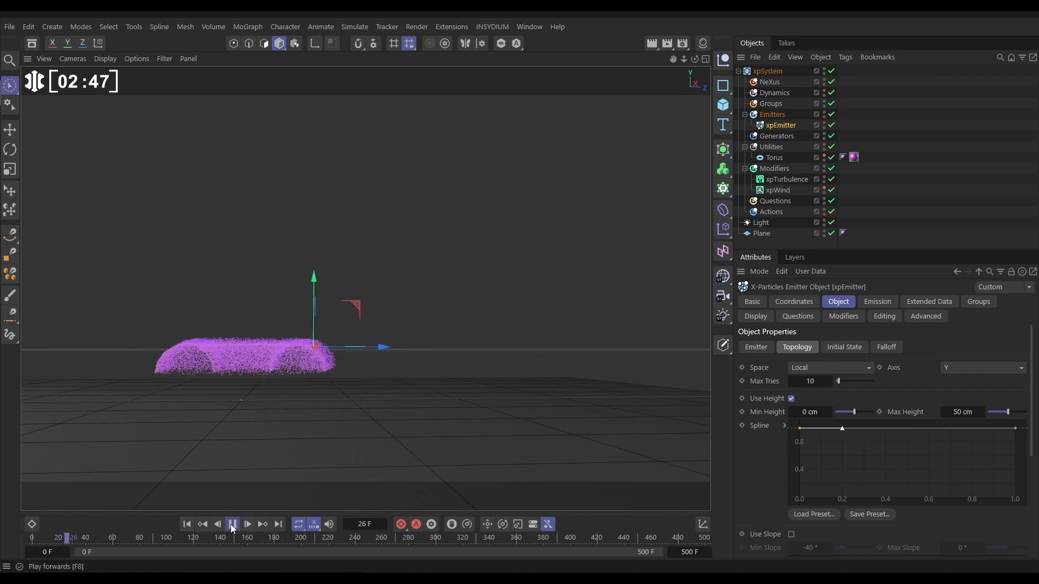
{"action": "left_click", "coordinate": [234, 524]}
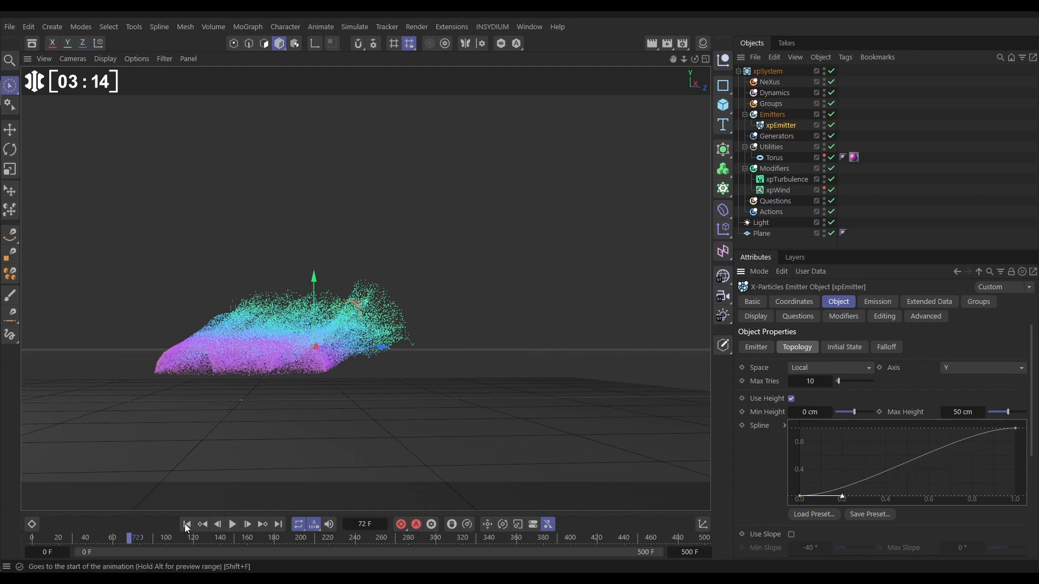
{"action": "left_click", "coordinate": [234, 524]}
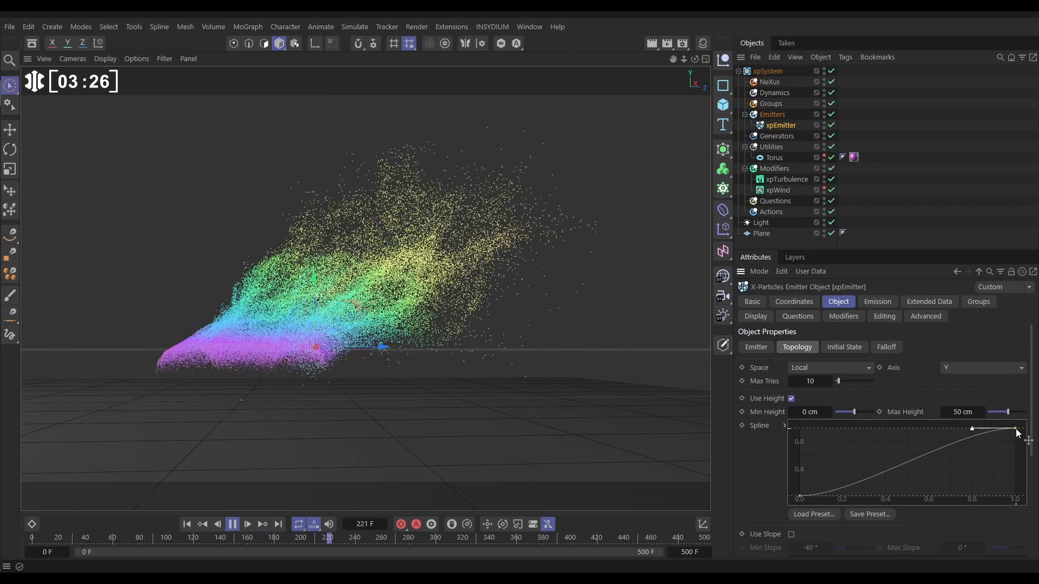
{"action": "left_click_drag", "start_coordinate": [1014, 428], "coordinate": [915, 427]}
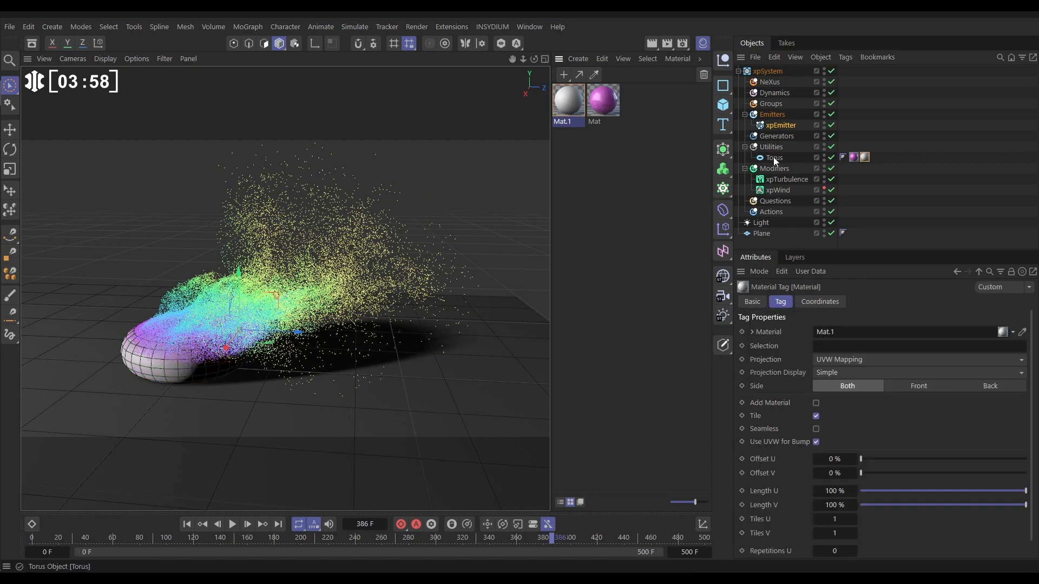
Open the torus's new material Mat.1 in the Material Editor
{"action": "double_click", "coordinate": [567, 100]}
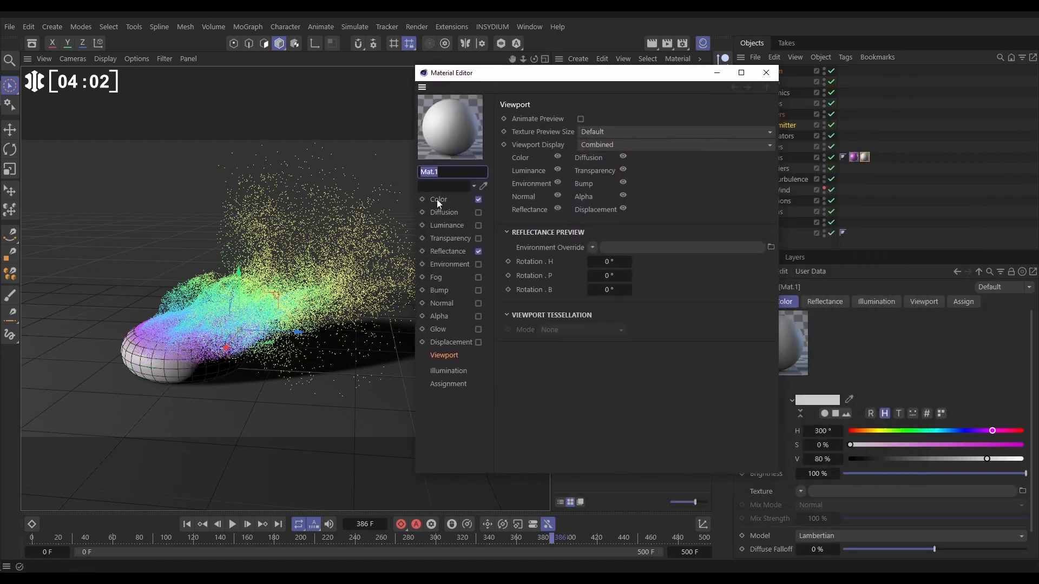
Load a Noise shader into the Color channel, set to Stupl type in UV (2D) space
{"action": "left_click", "coordinate": [439, 199]}
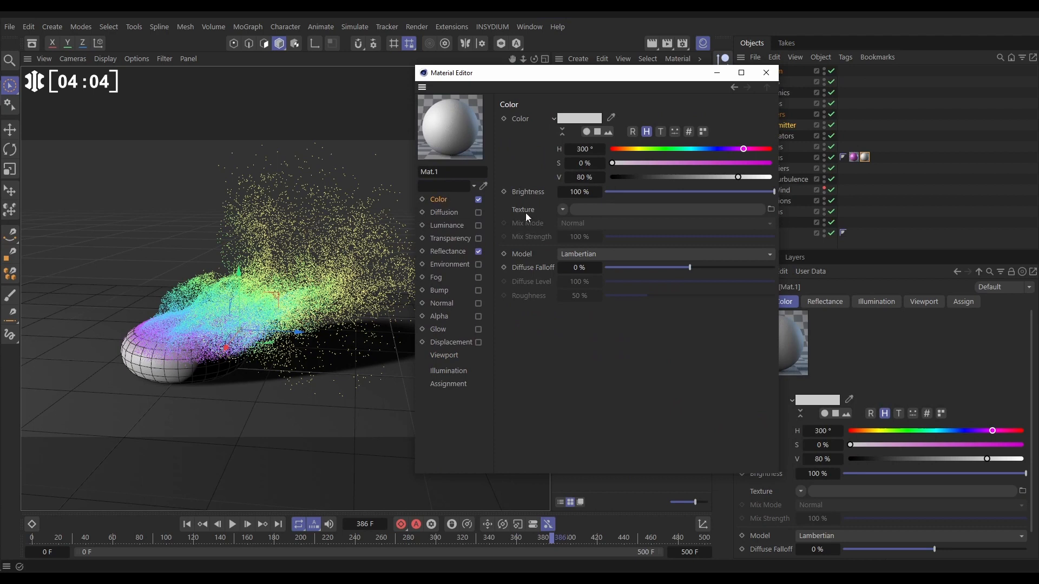
{"action": "left_click", "coordinate": [563, 210]}
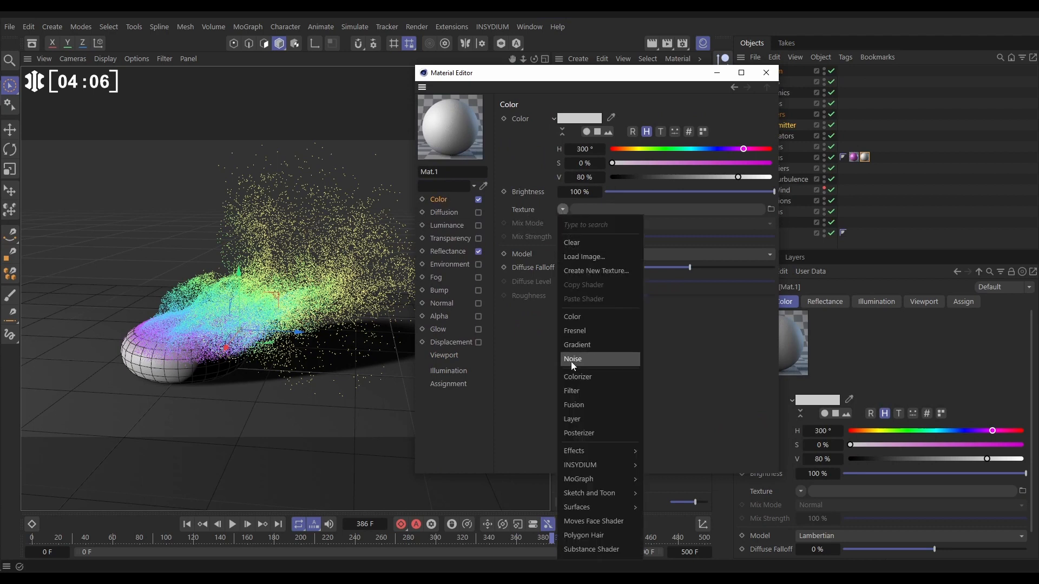
{"action": "left_click", "coordinate": [573, 358]}
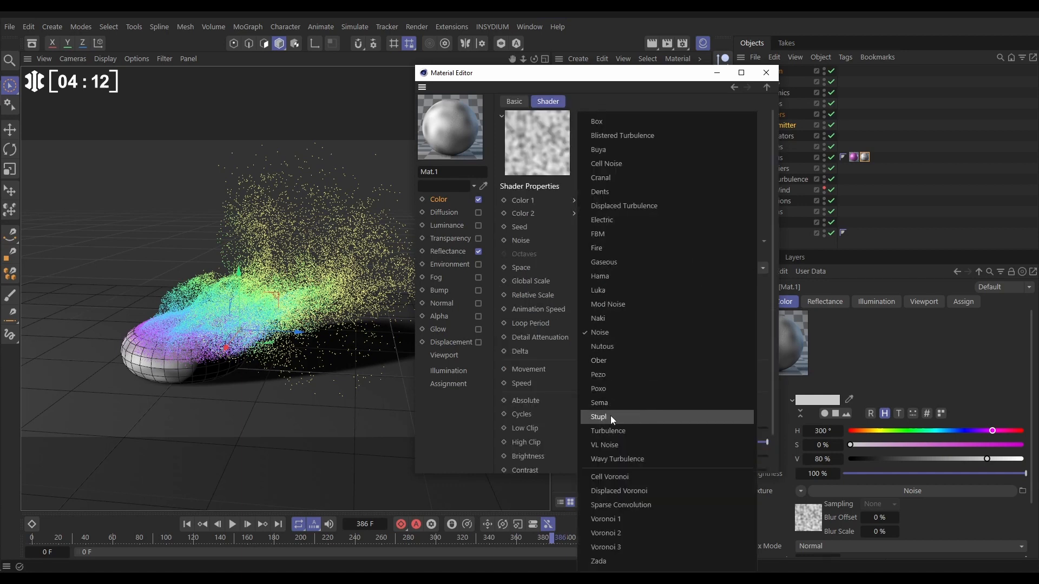
{"action": "left_click", "coordinate": [599, 417]}
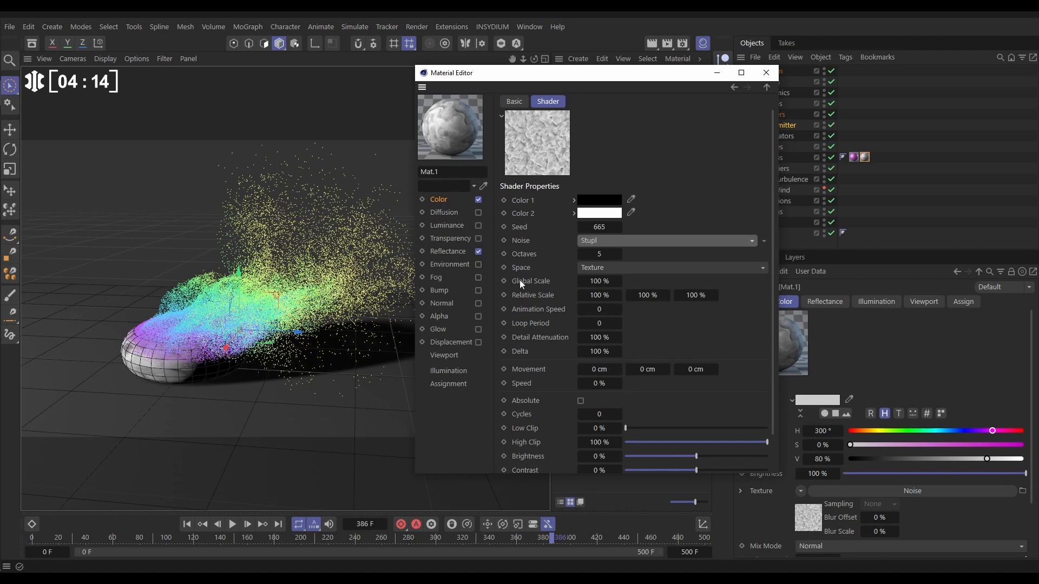
{"action": "left_click", "coordinate": [669, 268]}
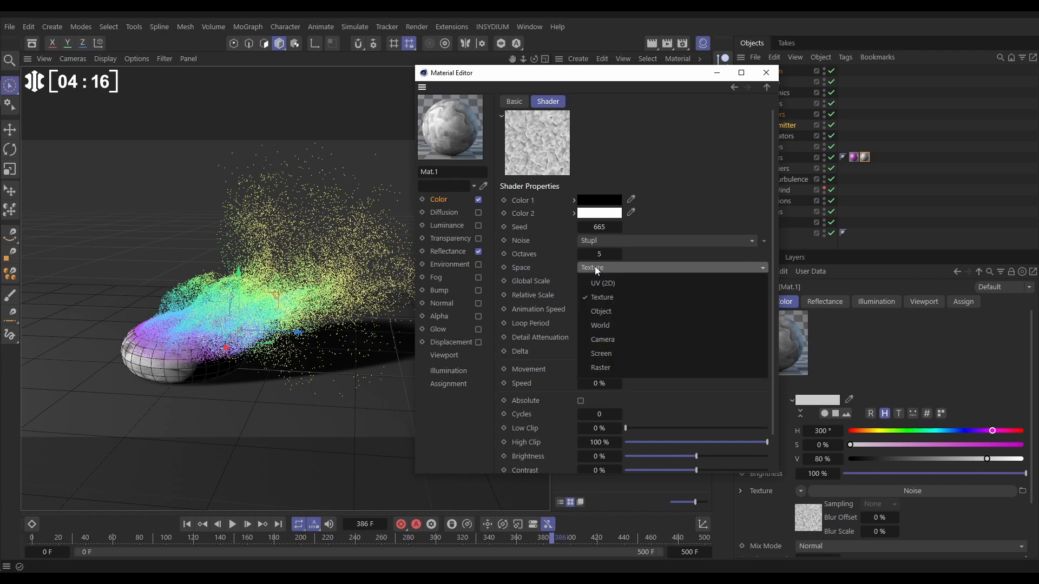
{"action": "left_click", "coordinate": [602, 284]}
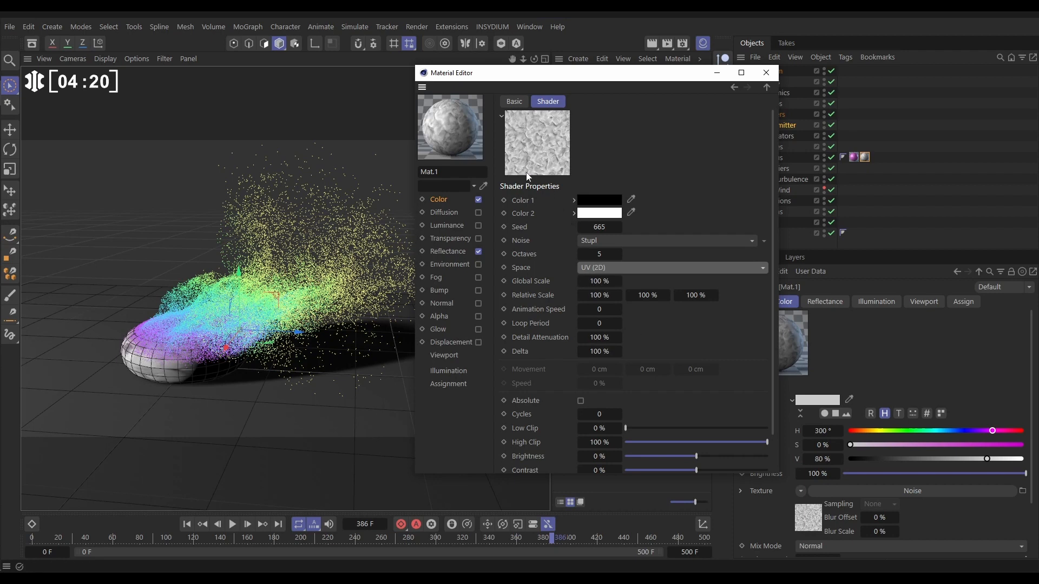
{"action": "mouse_move", "coordinate": [539, 143]}
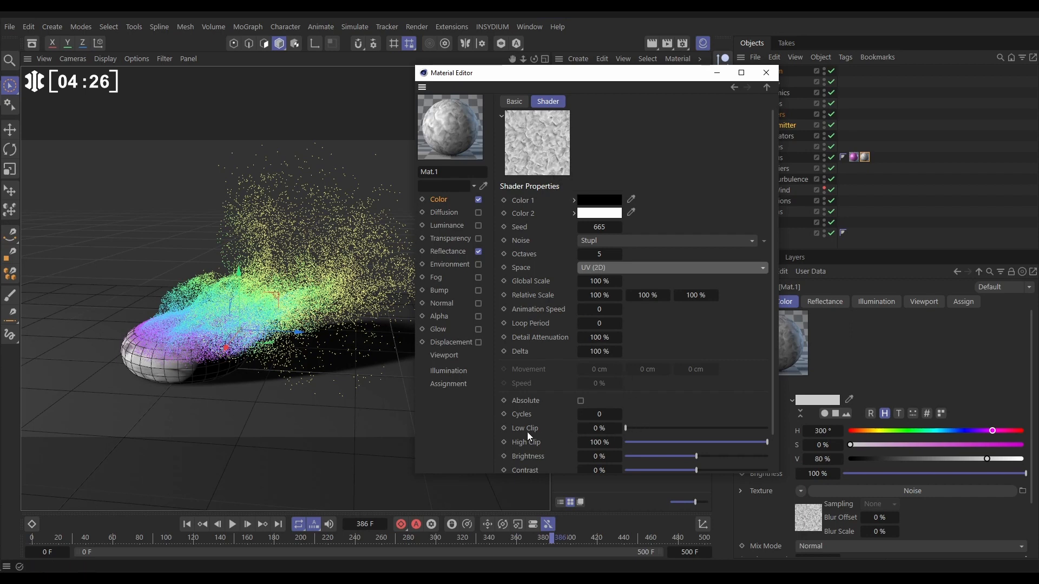
Clip the noise to Low 60% and High 69% and set Animation Speed to 0.5
{"action": "left_click_drag", "start_coordinate": [625, 429], "coordinate": [694, 428]}
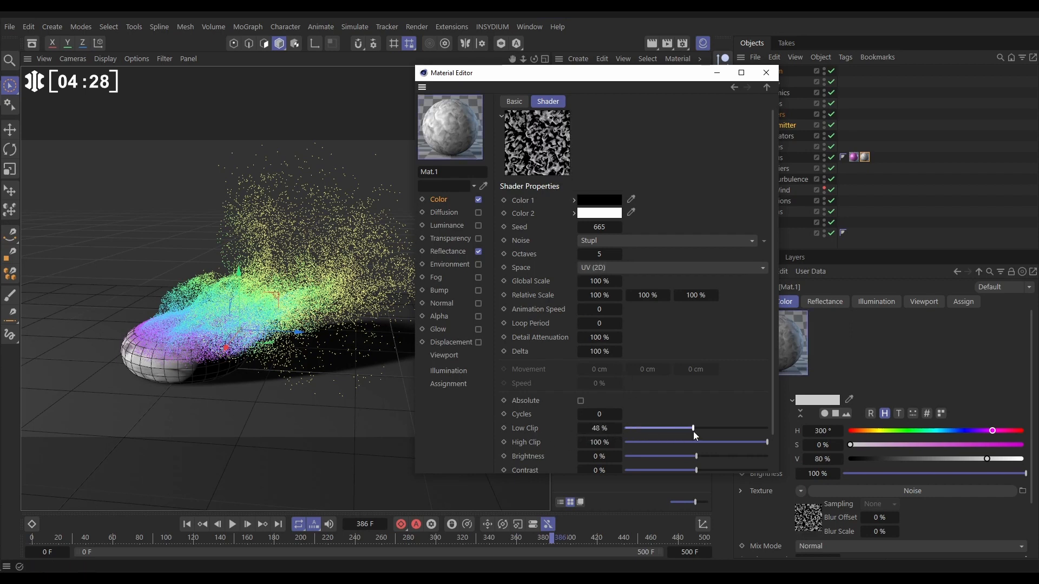
{"action": "left_click_drag", "start_coordinate": [767, 442], "coordinate": [722, 441]}
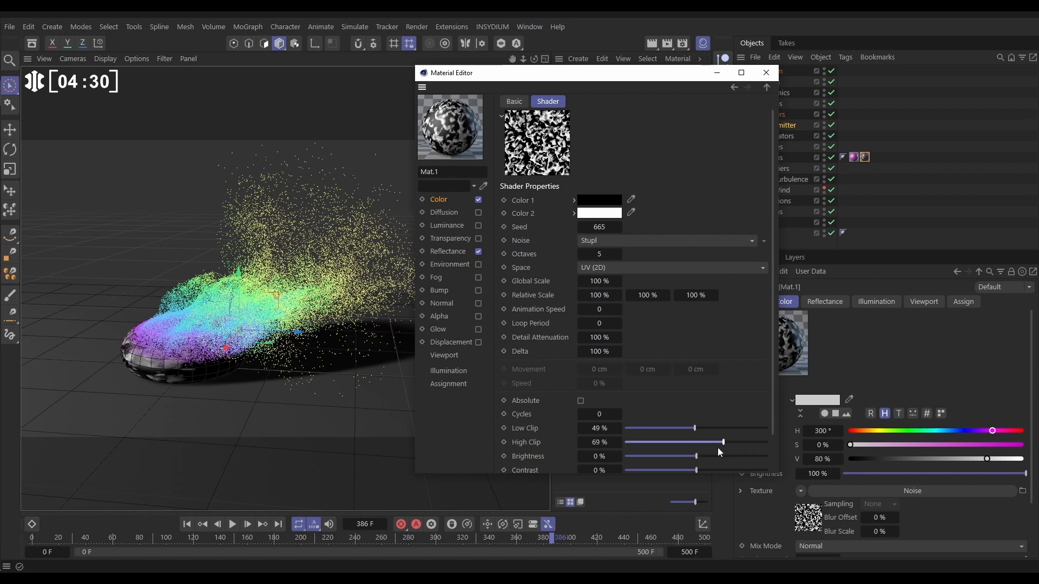
{"action": "left_click_drag", "start_coordinate": [696, 429], "coordinate": [715, 428]}
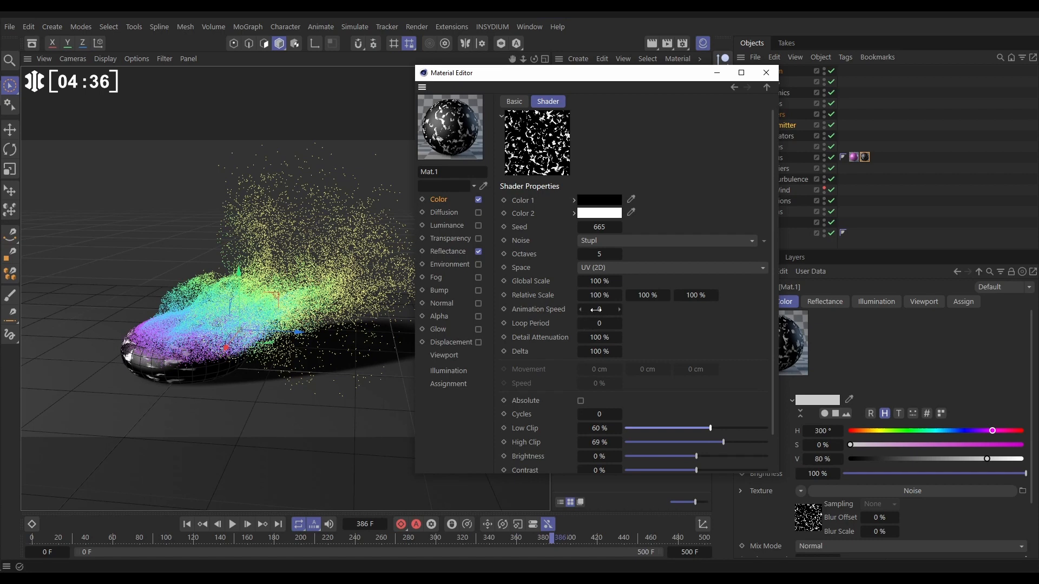
{"action": "left_click", "coordinate": [600, 310]}
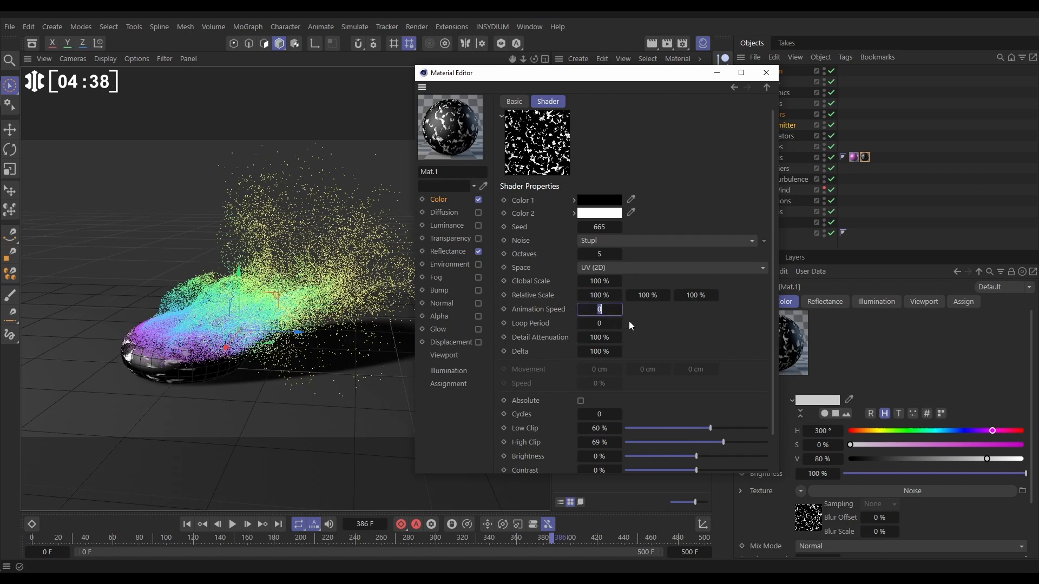
{"action": "type", "text": "0.5"}
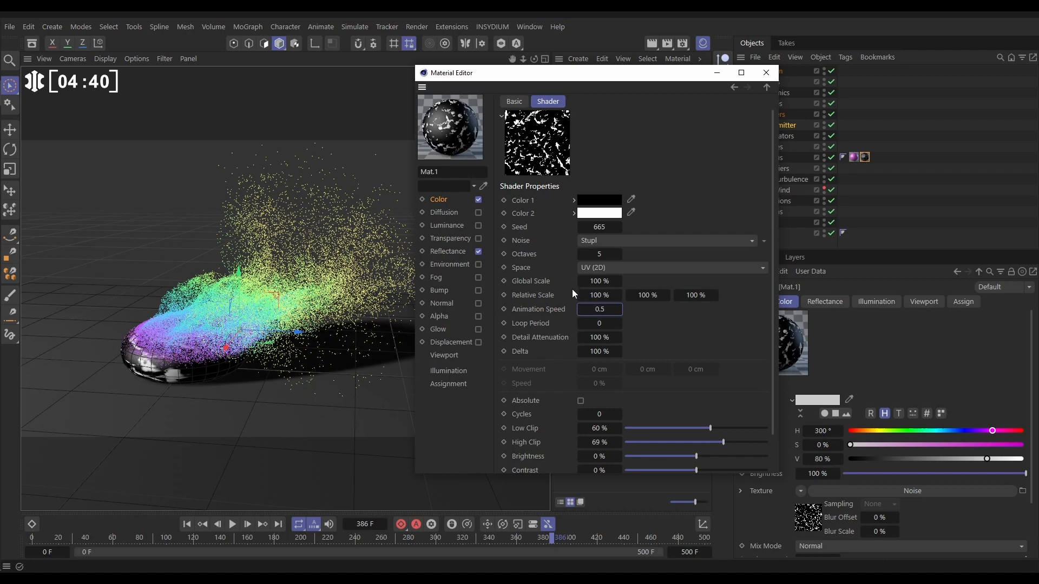
{"action": "mouse_move", "coordinate": [536, 143]}
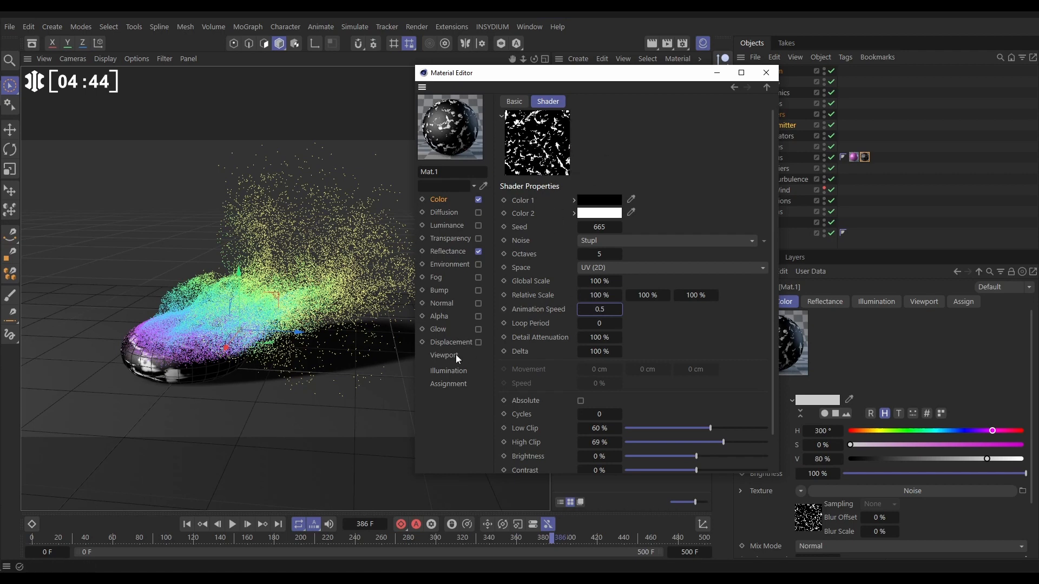
Enable Animate Preview for Mat.1's noise in the viewport and close the Material Editor
{"action": "left_click", "coordinate": [444, 355]}
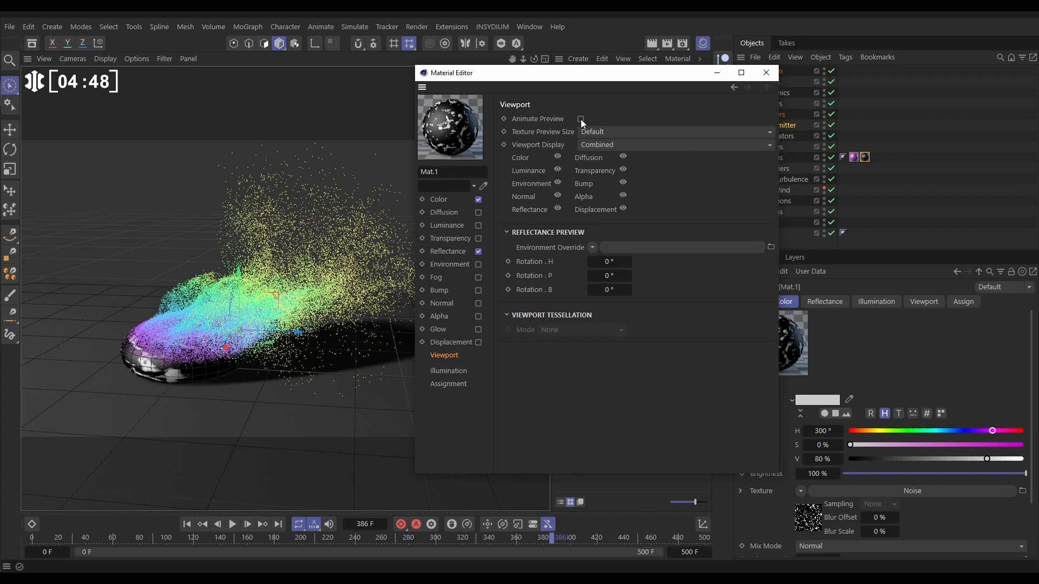
{"action": "left_click", "coordinate": [580, 119]}
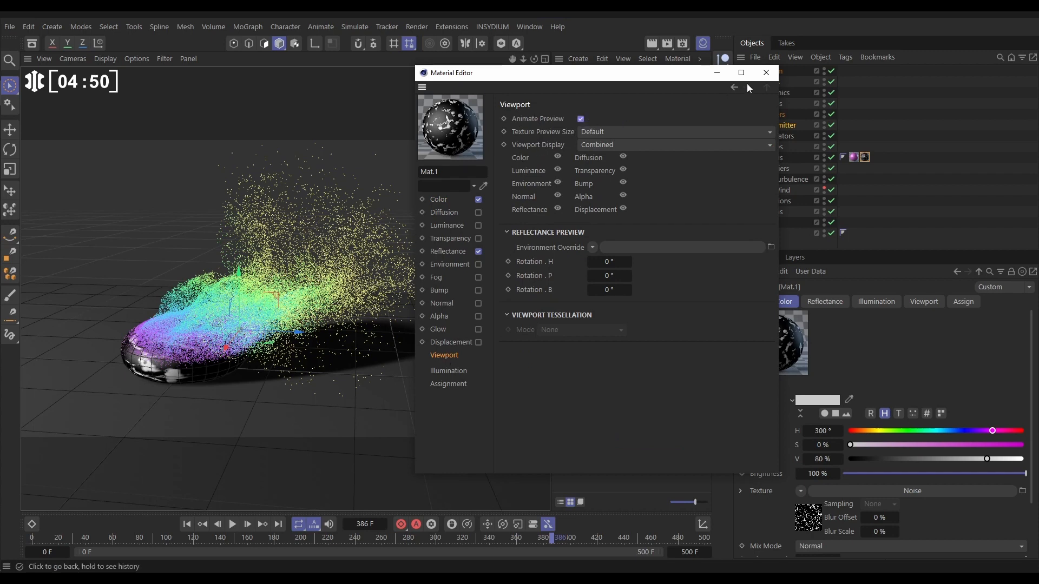
{"action": "left_click", "coordinate": [767, 72]}
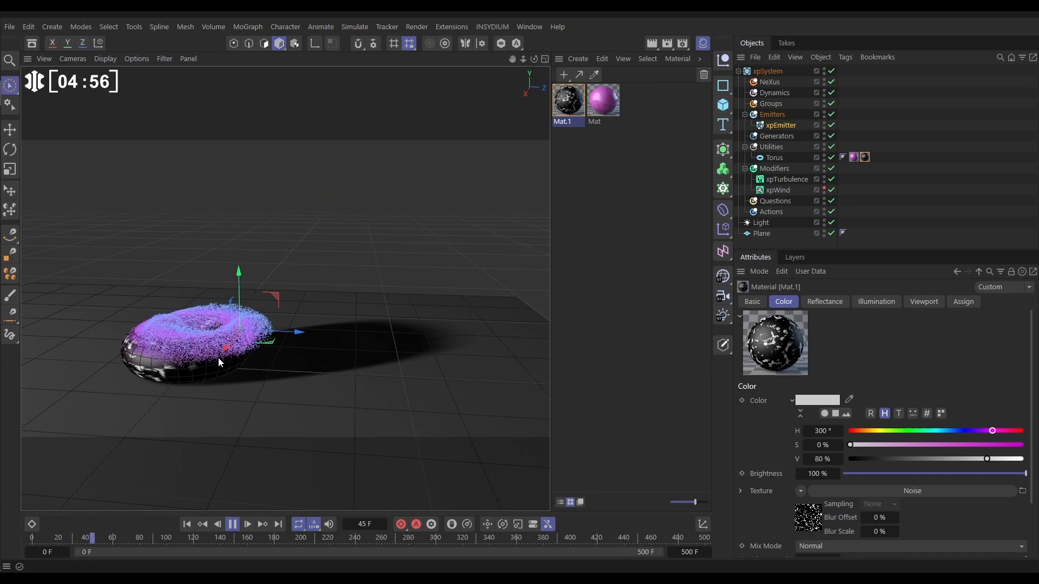
Set xpEmitter's Emit From to Texture instead of Polygon Area
{"action": "left_click", "coordinate": [233, 524]}
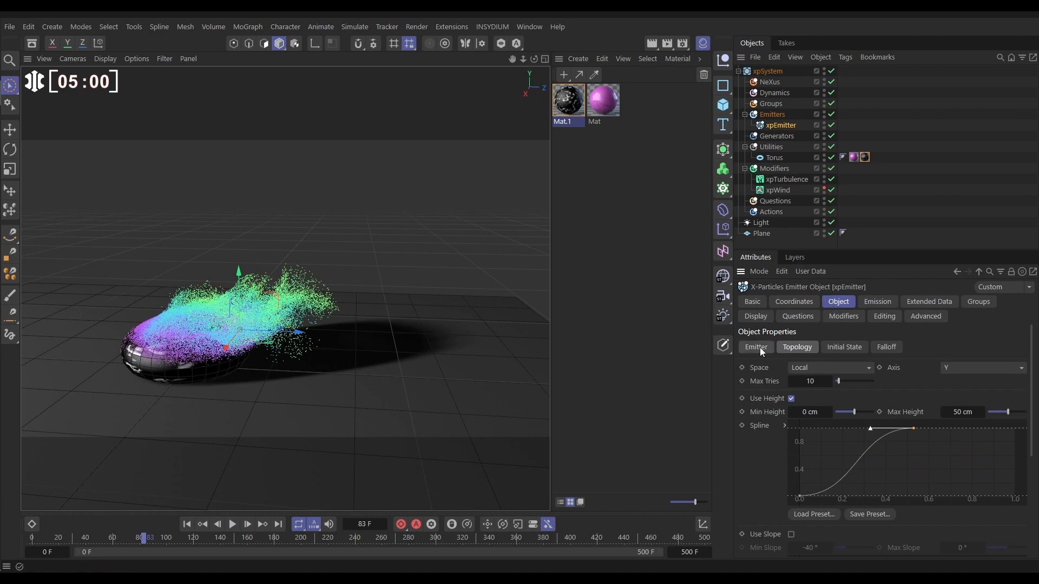
{"action": "left_click", "coordinate": [756, 346]}
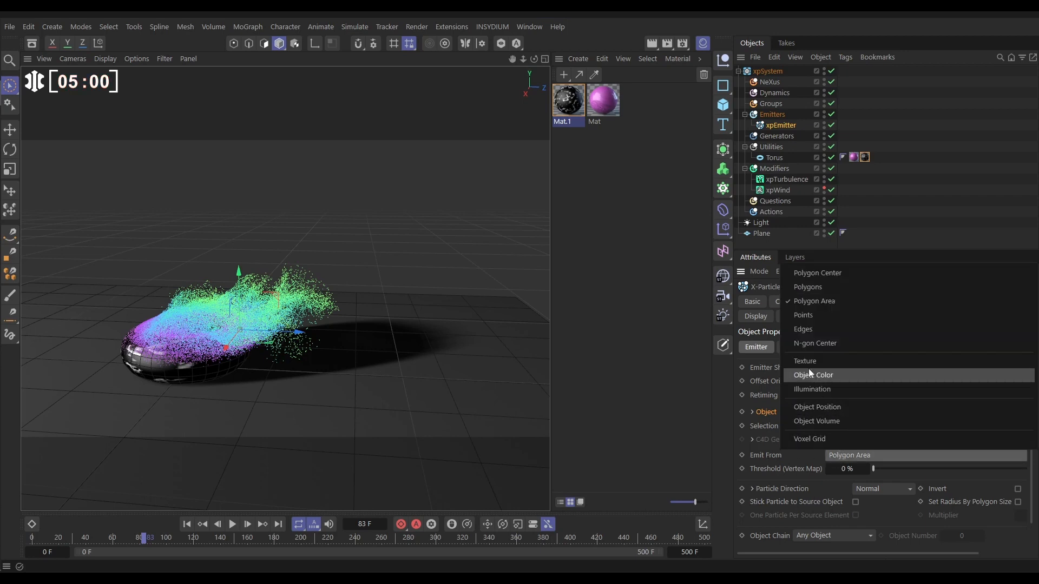
{"action": "left_click", "coordinate": [806, 362]}
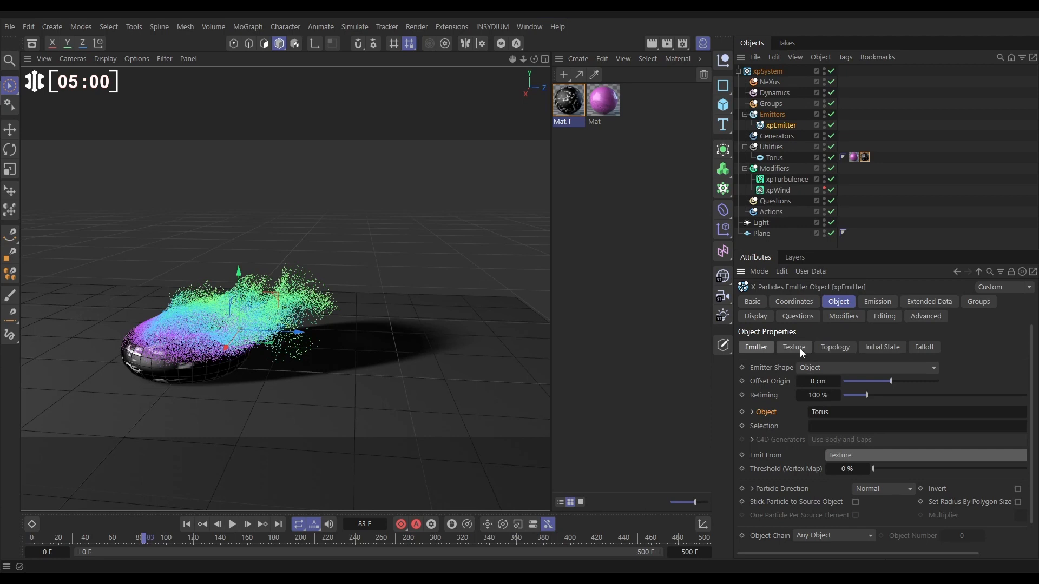
Show the emitter's Texture settings with Emit Channel on Color
{"action": "left_click", "coordinate": [795, 346]}
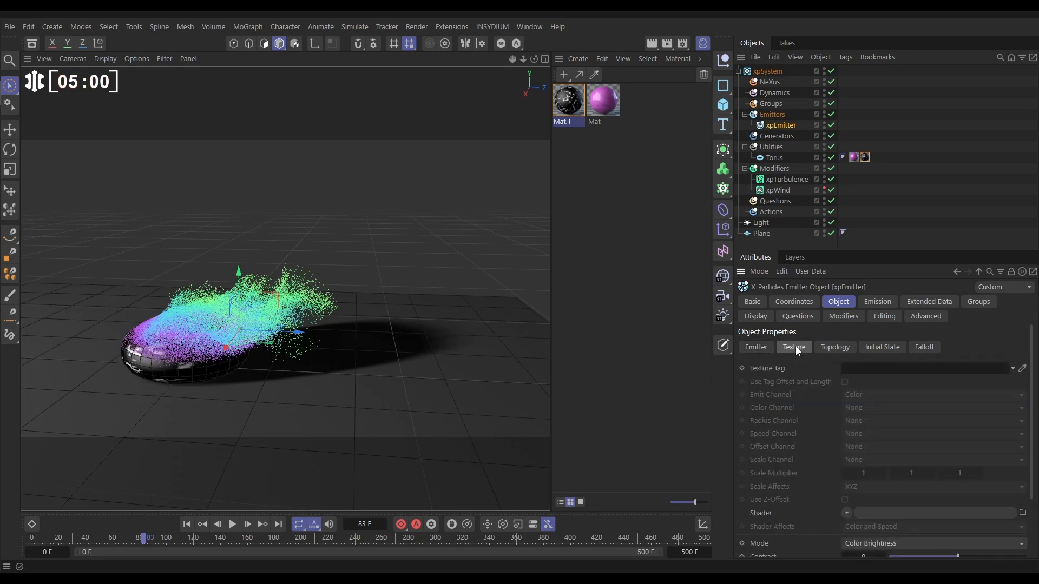
{"action": "mouse_move", "coordinate": [779, 373]}
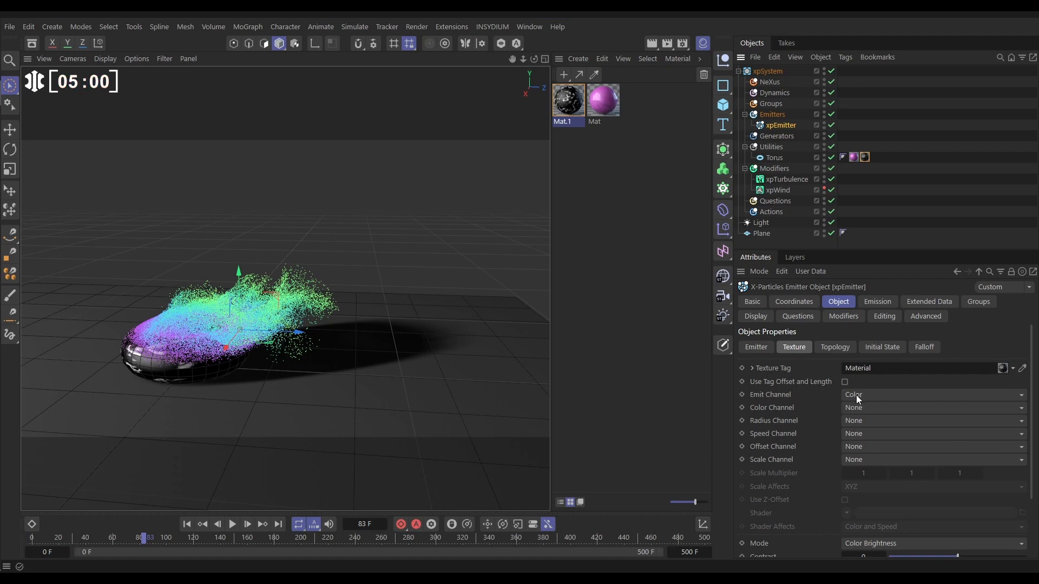
{"action": "mouse_move", "coordinate": [821, 415]}
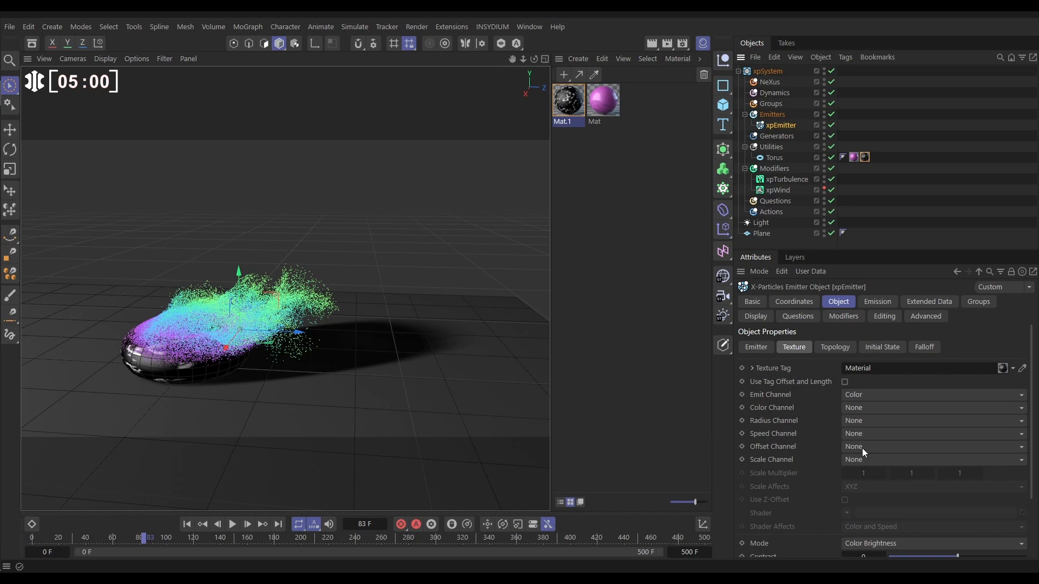
Rewind and play the simulation to see particles rise from the light noise patches
{"action": "left_click", "coordinate": [231, 524]}
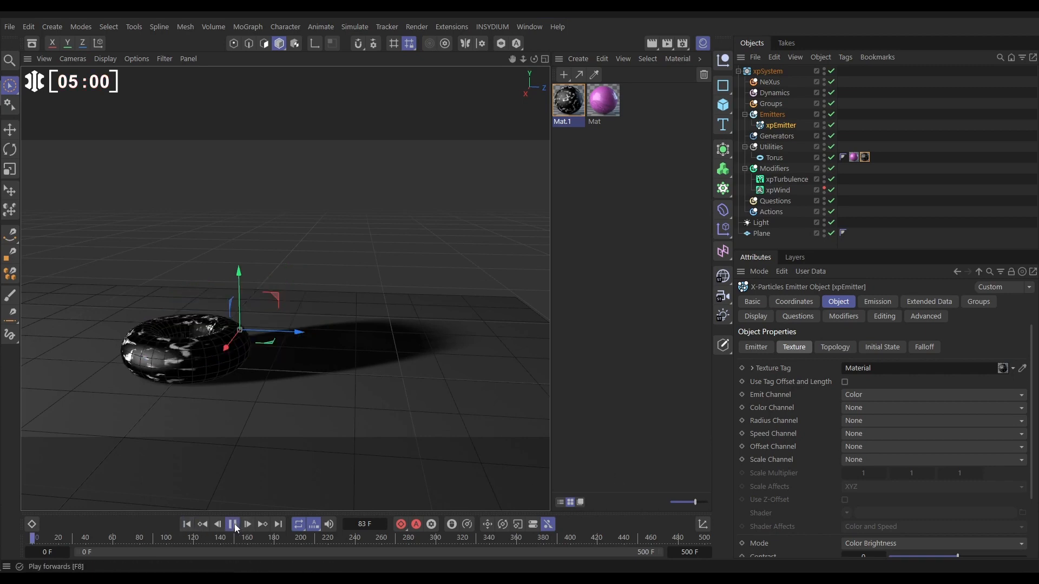
{"action": "left_click", "coordinate": [233, 524]}
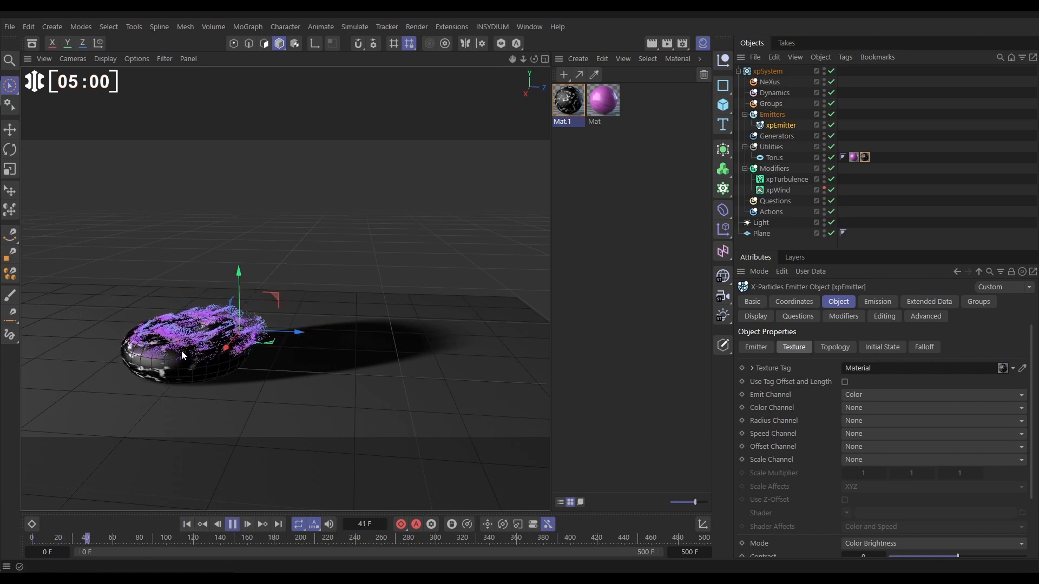